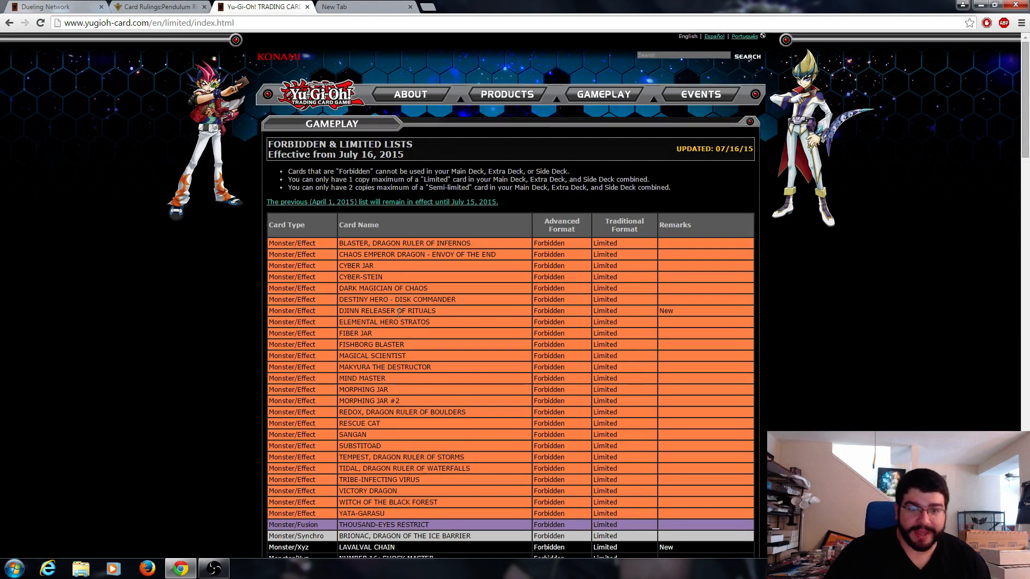
Scroll down the July 2015 list past the Forbidden cards to the Limited Spell and Trap rows.
scroll("down", 3)
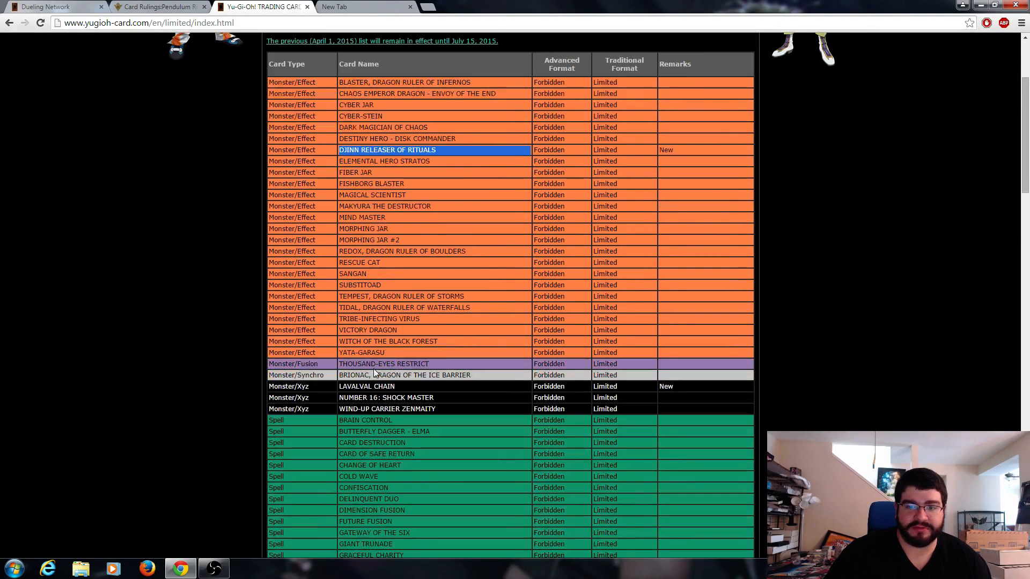
scroll("down", 3)
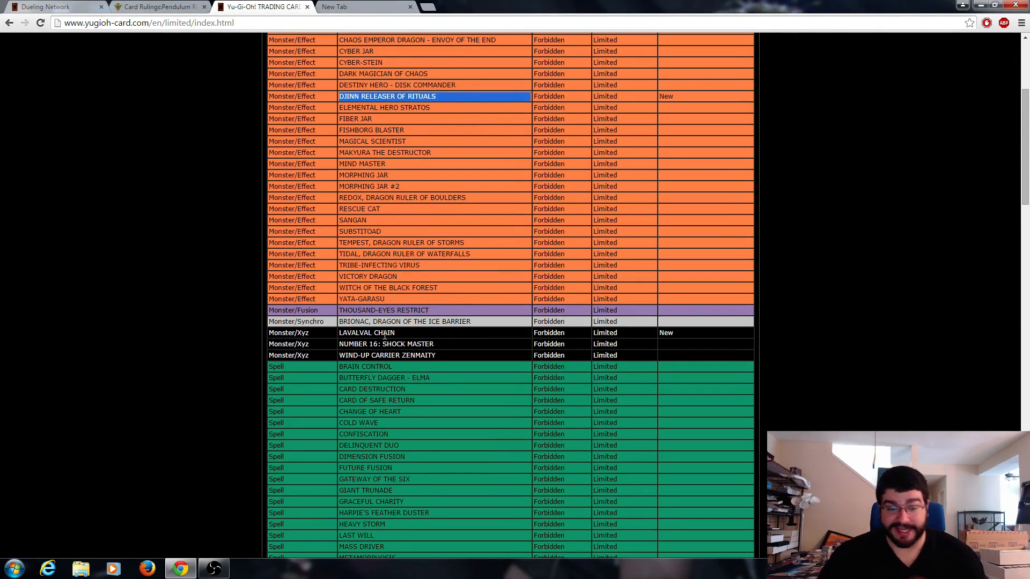
scroll("down", 3)
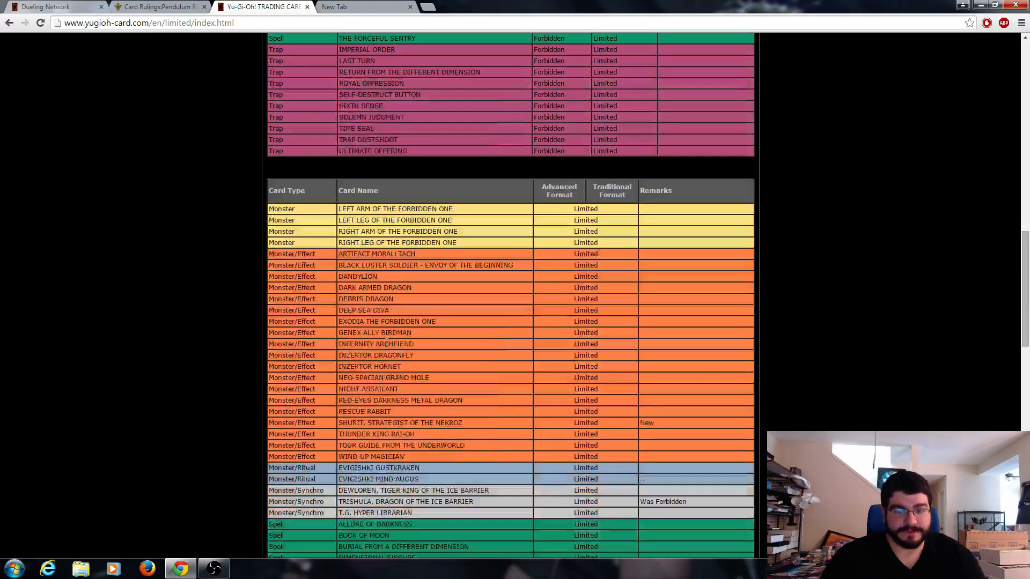
scroll("down", 3)
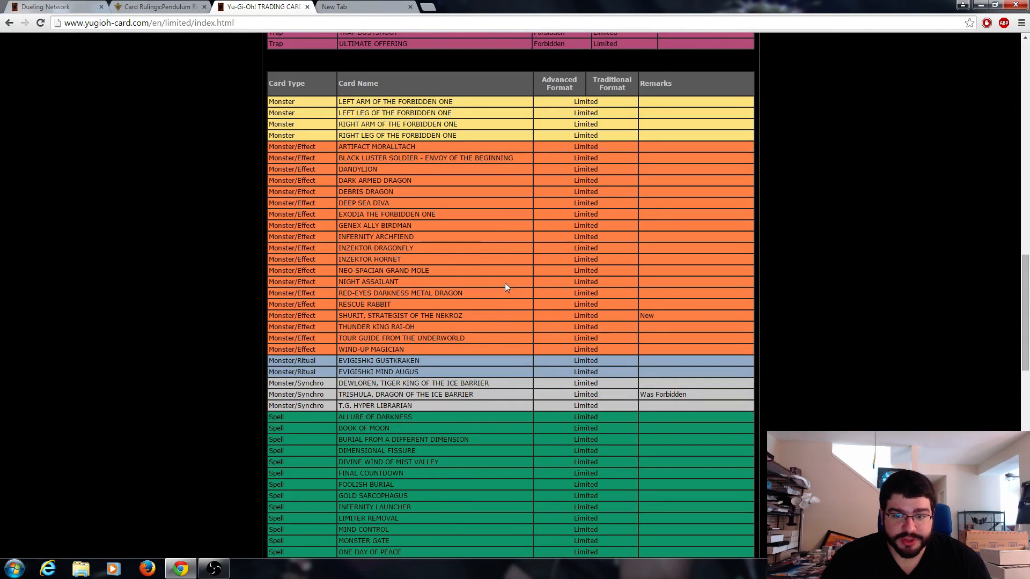
double_click(399, 315)
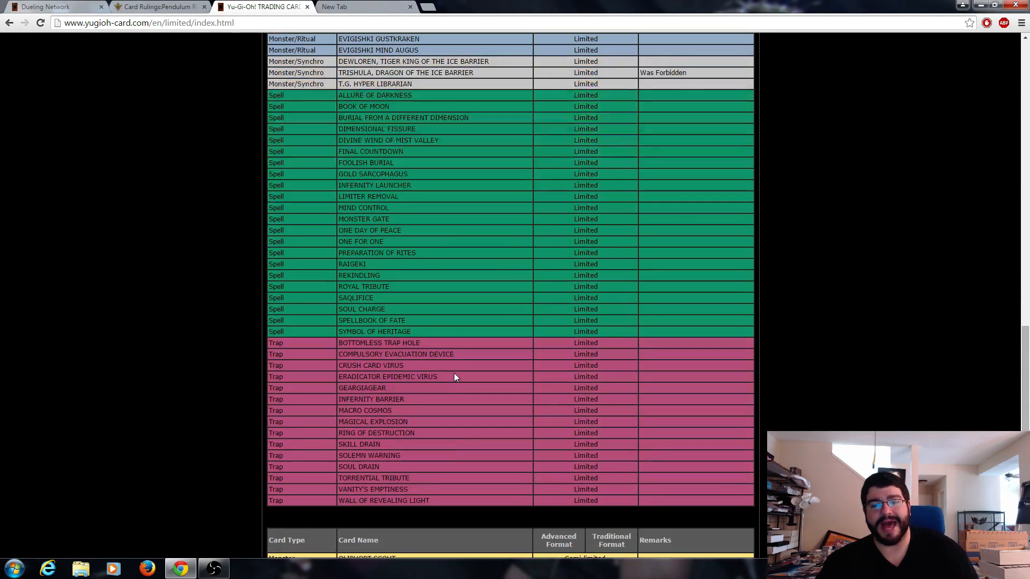
Review the Semi-limited table, highlighting Dragon Ravine, and continue through the no-longer-listed section.
scroll("down", 3)
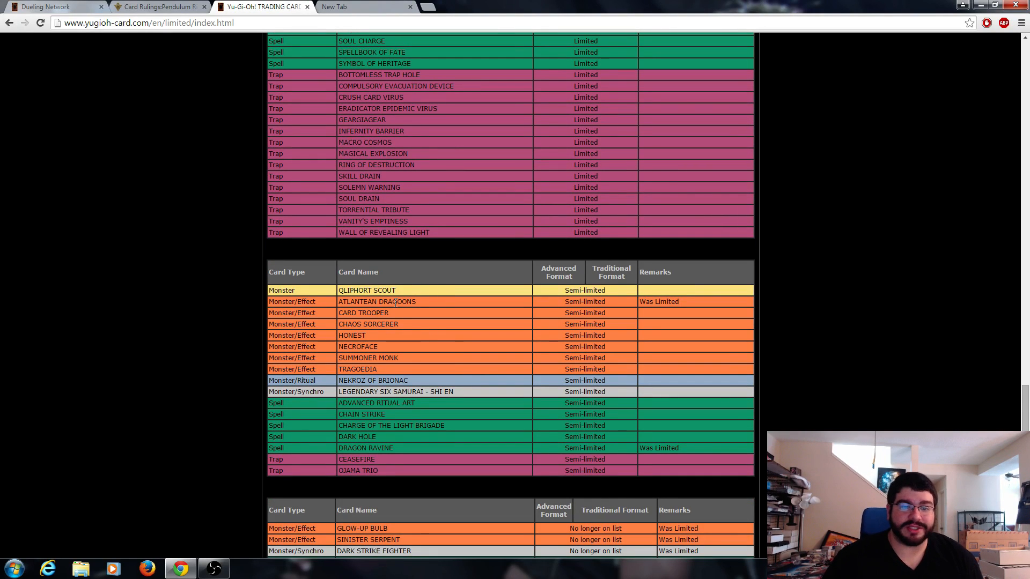
double_click(376, 302)
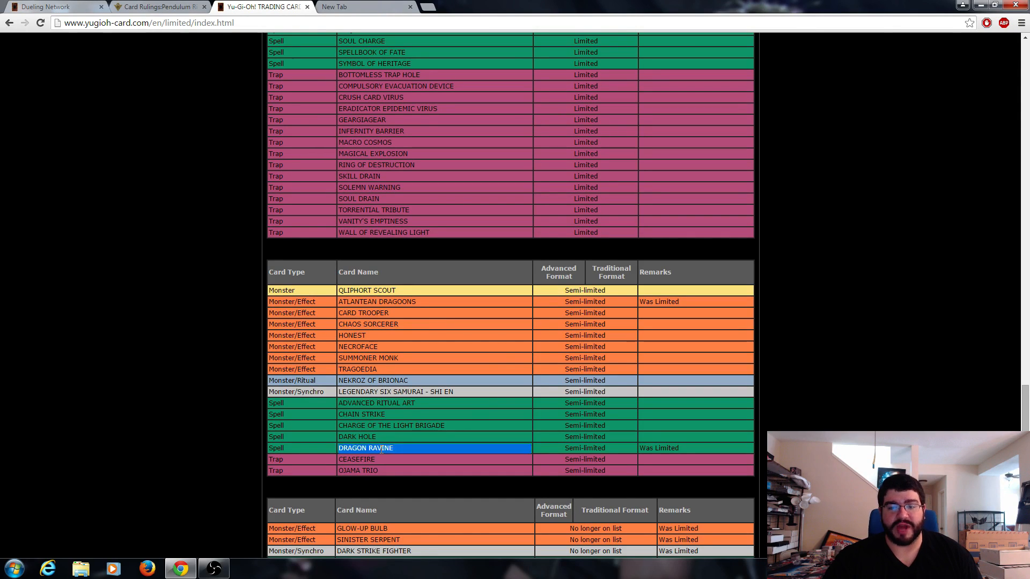
scroll("down", 3)
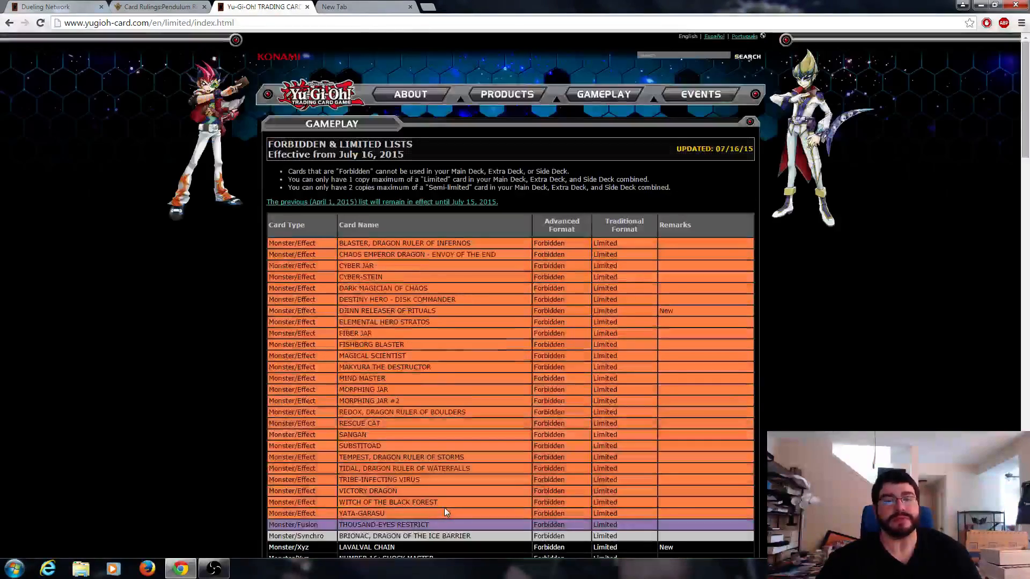
Scroll back through the Forbidden cards and stop at the Limited monsters table.
scroll("down", 3)
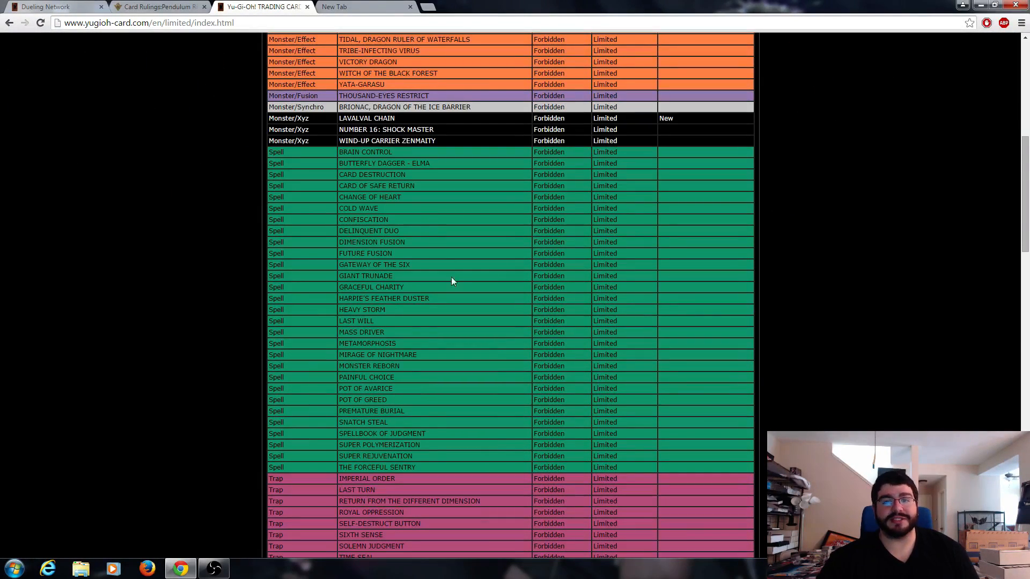
scroll("down", 3)
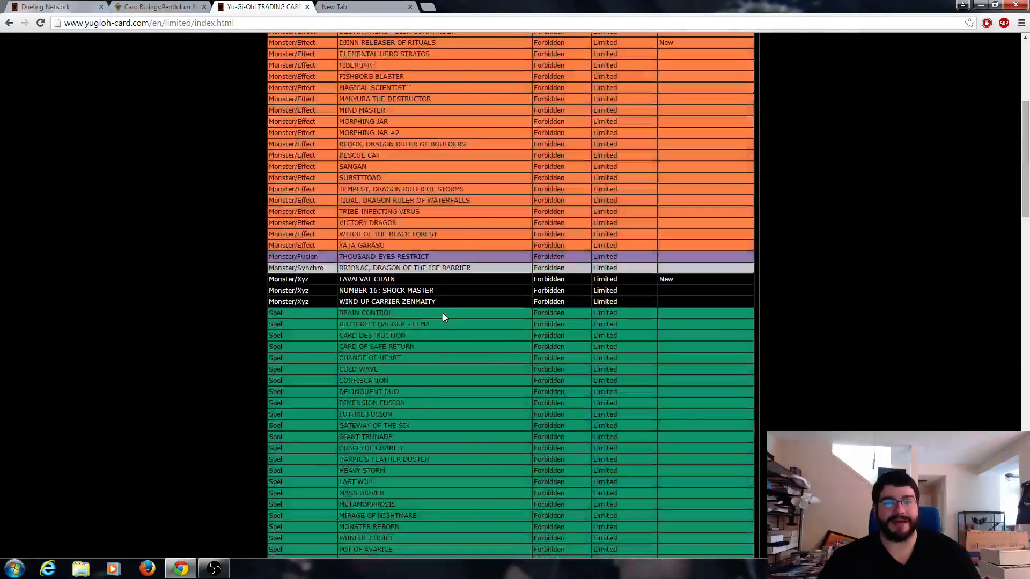
scroll("up", 3)
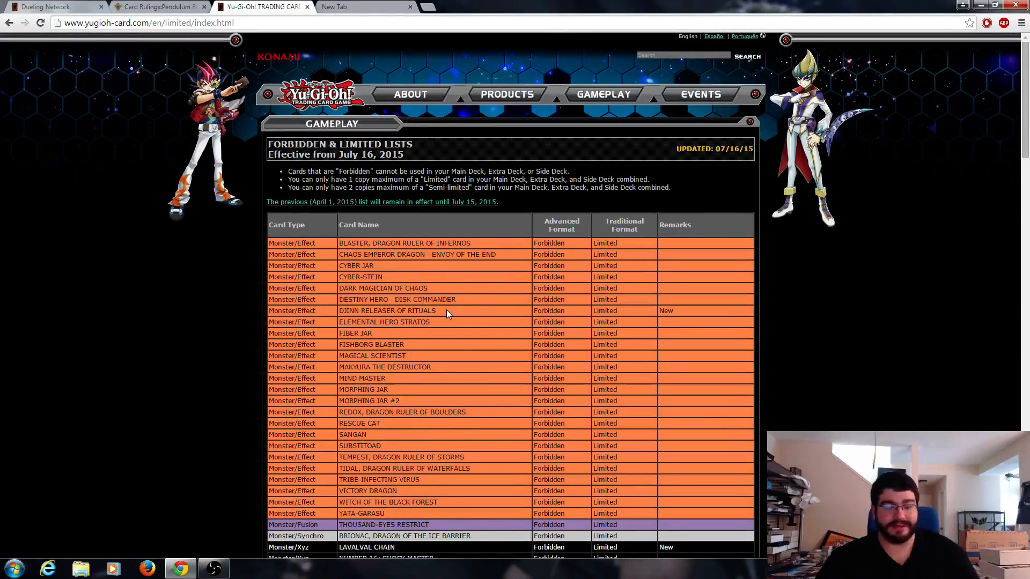
scroll("down", 3)
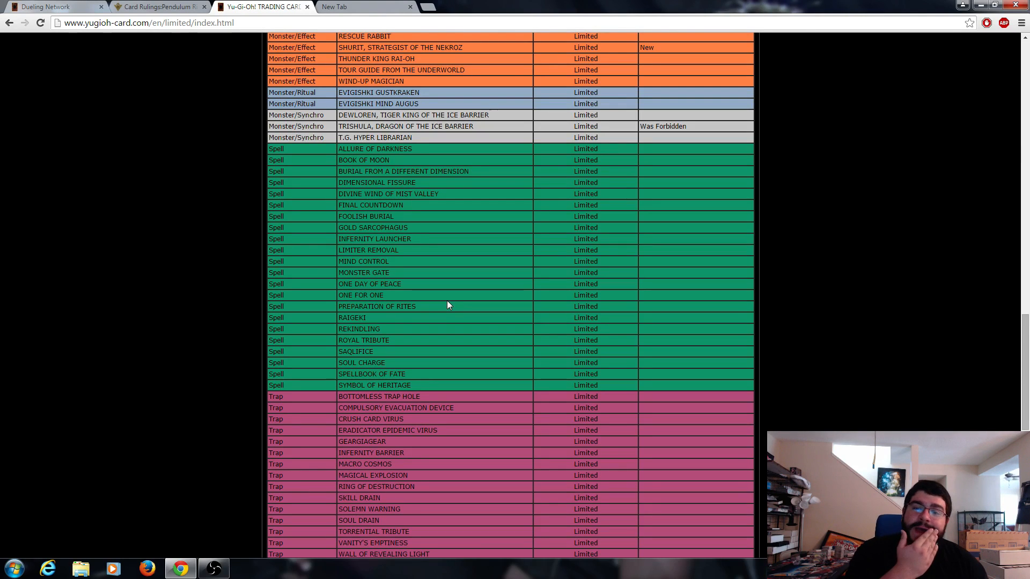
mouse_move(397, 320)
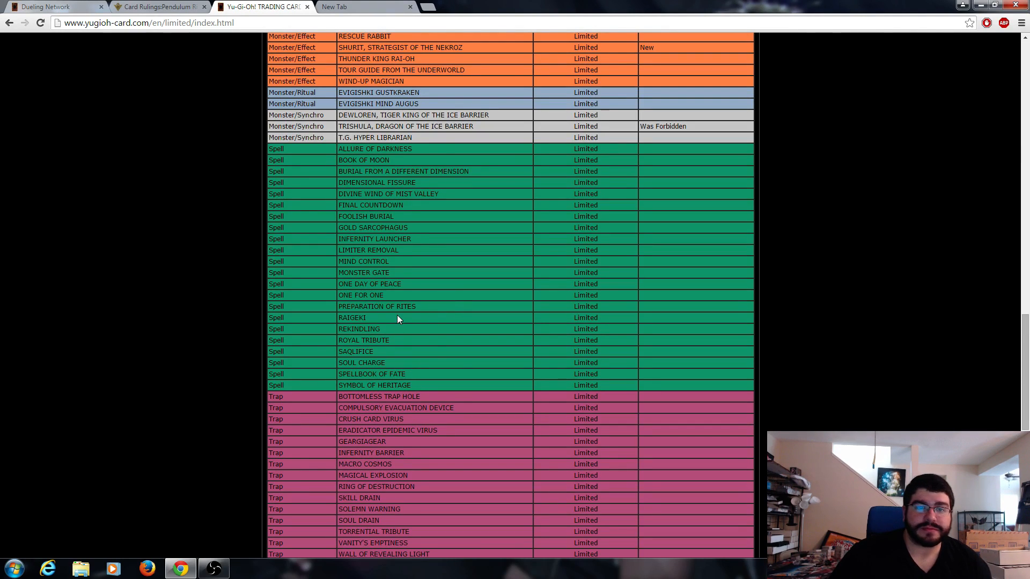
scroll("down", 3)
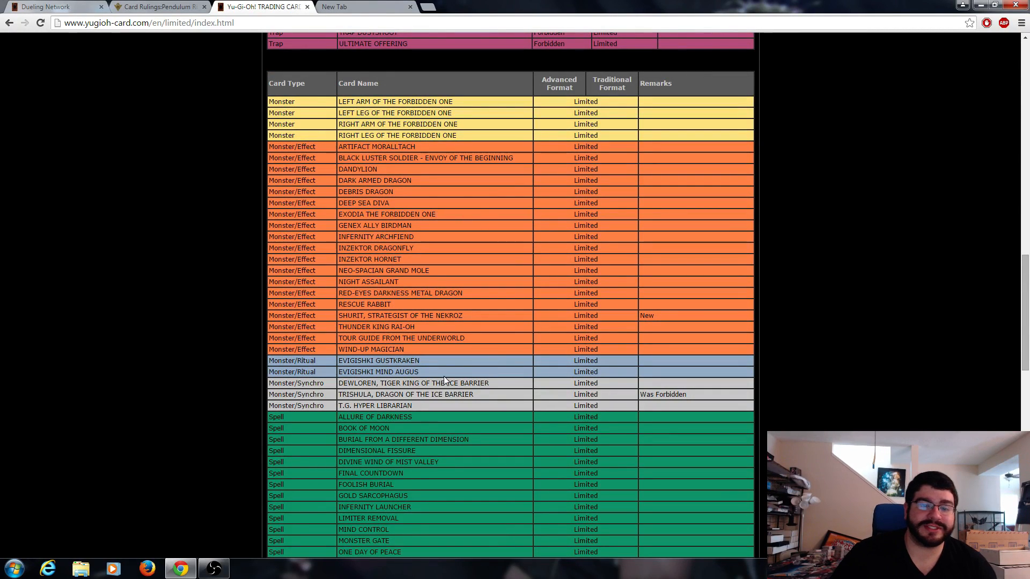
Bring up the Open Broadcaster Software window from the taskbar.
left_click(213, 568)
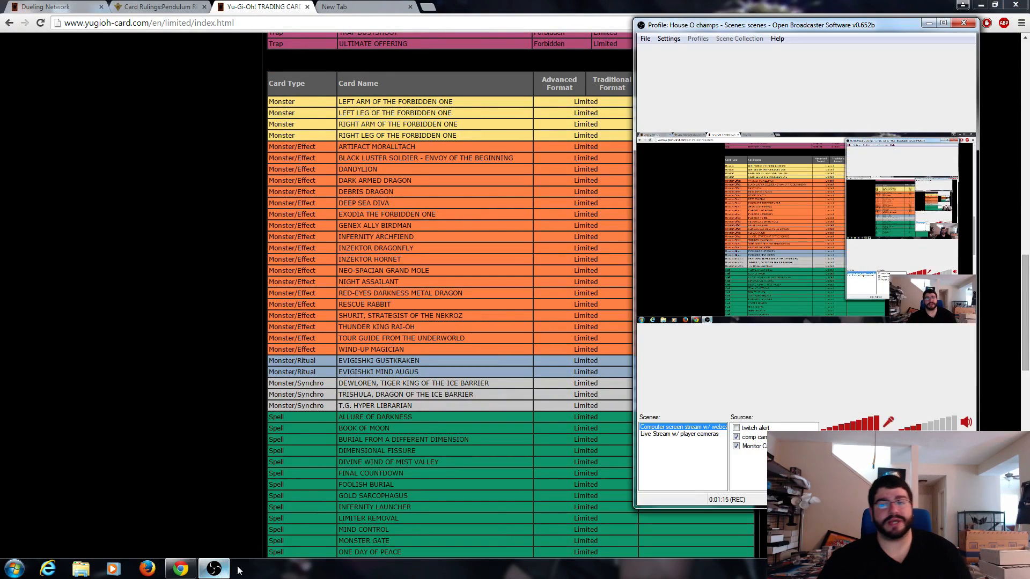